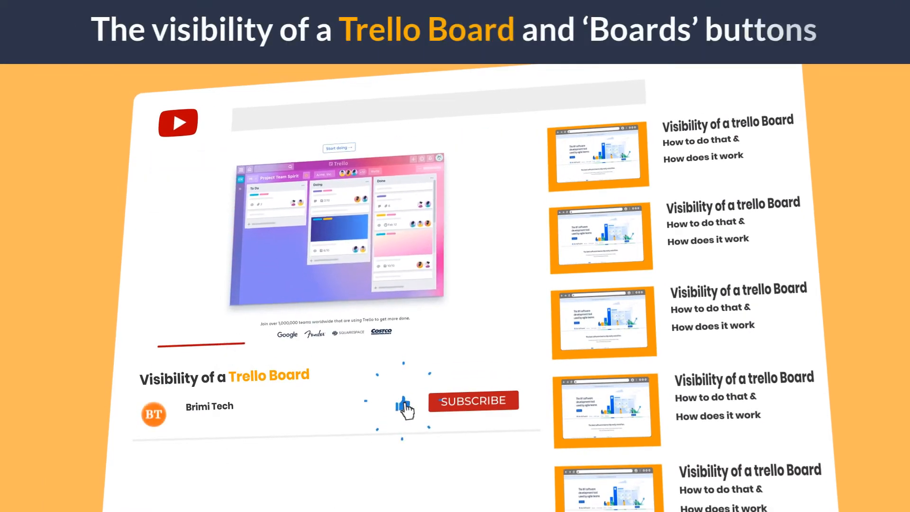
Step: Go to the Research & Development workspace Boards page showing Economics, Maths and Physics book
left_click(473, 401)
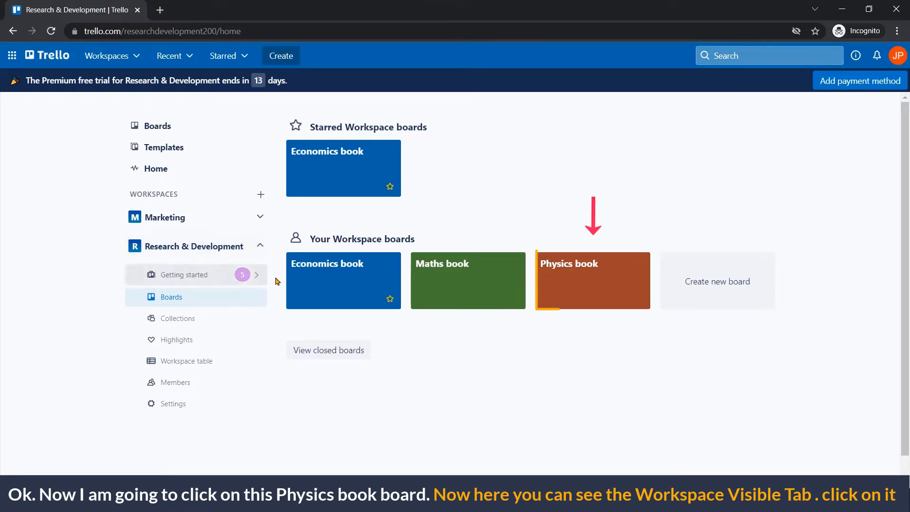
Step: Open the Physics book board to view its Planning, To Do, Doing and Done lists
left_click(593, 280)
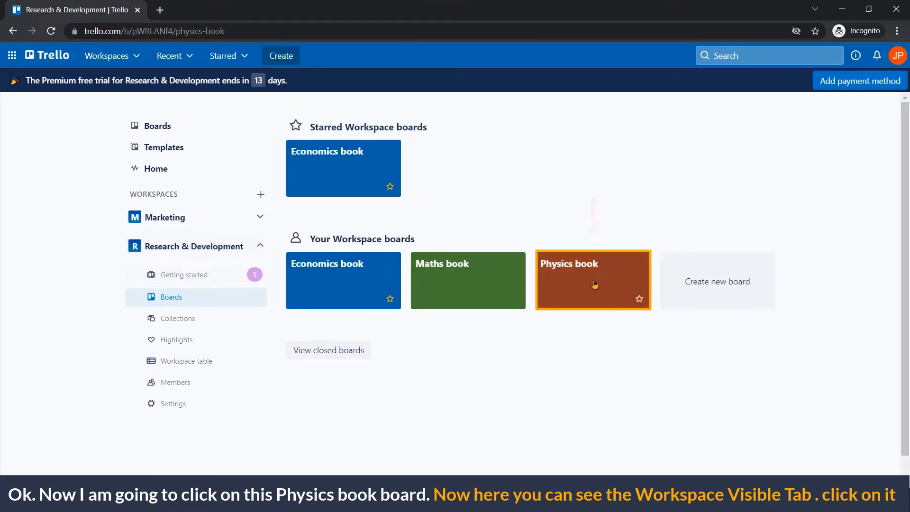
left_click(593, 280)
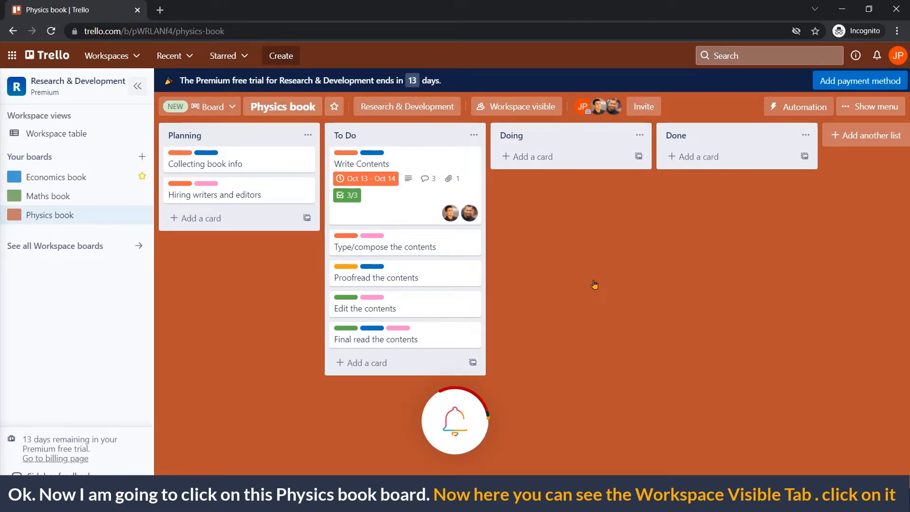
mouse_move(538, 217)
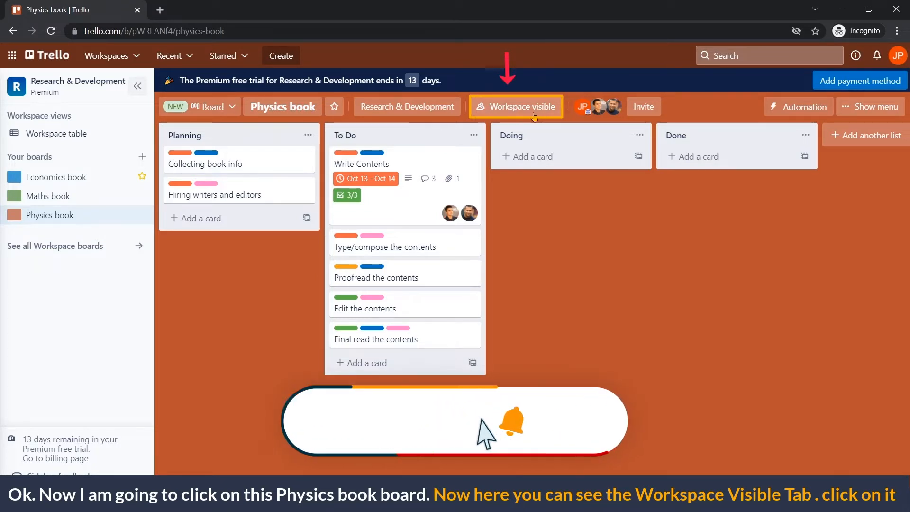
Step: Open the Physics book board's Change visibility popup from the 'Workspace visible' button
left_click(516, 106)
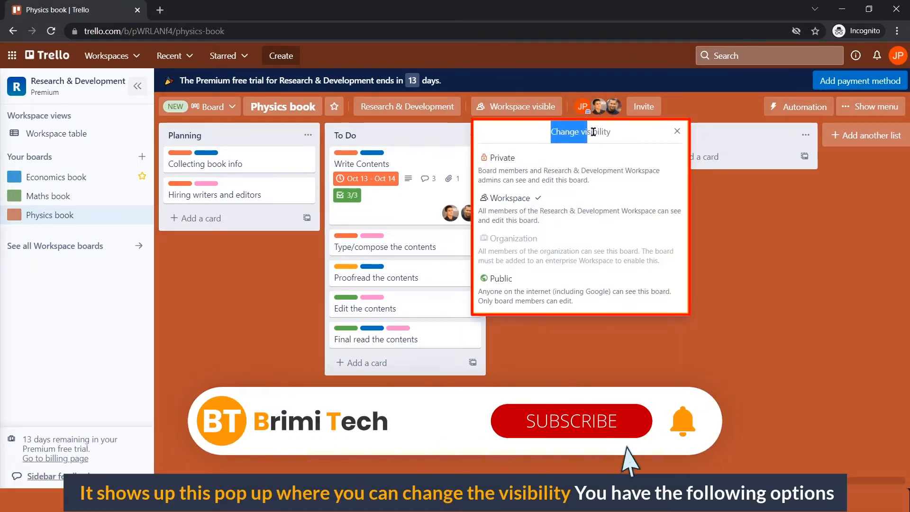
mouse_move(630, 138)
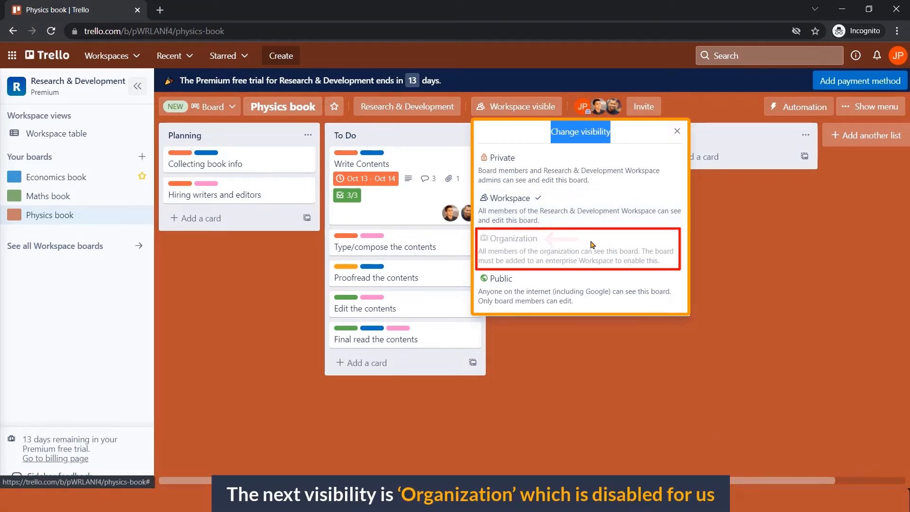
mouse_move(662, 262)
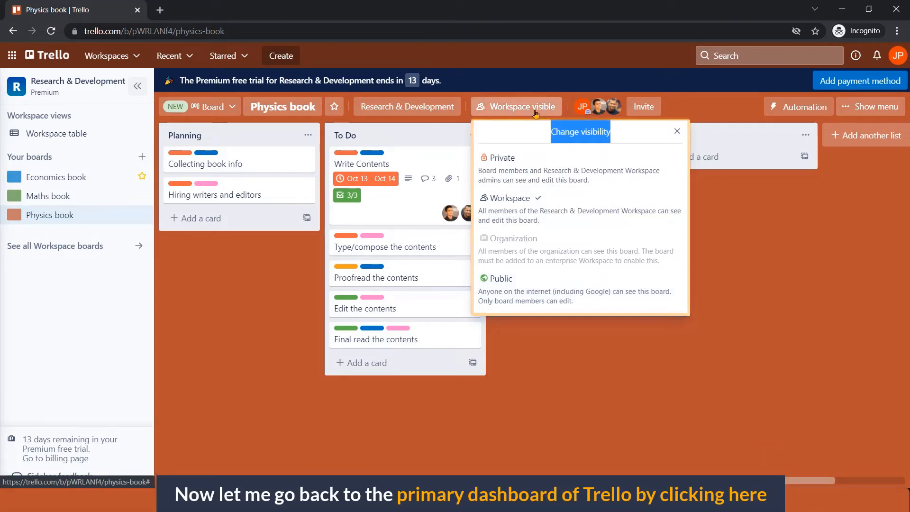
Step: Close the Change visibility popup and return to the Trello home dashboard
left_click(676, 131)
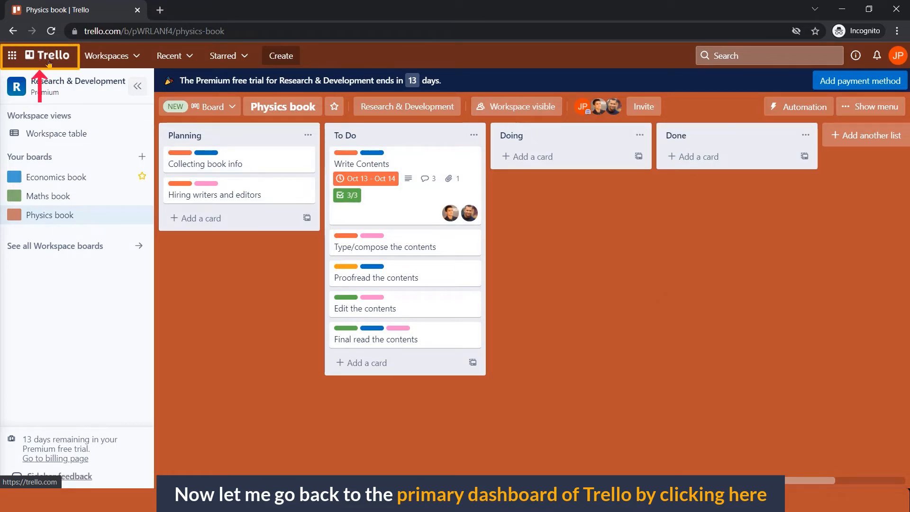
left_click(52, 56)
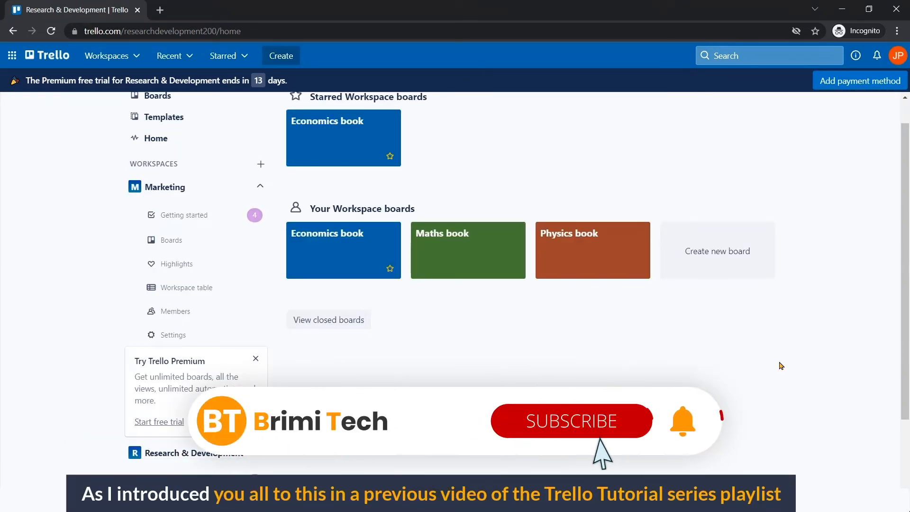
mouse_move(639, 444)
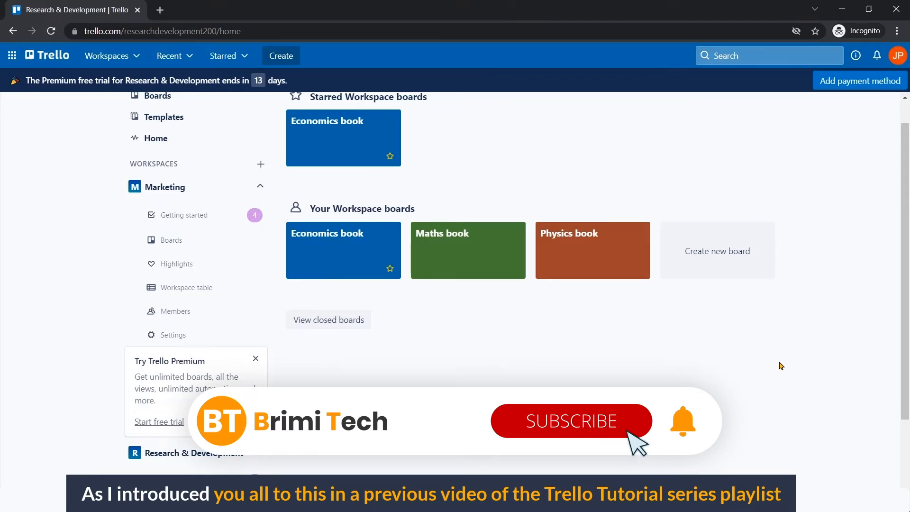
left_click(571, 421)
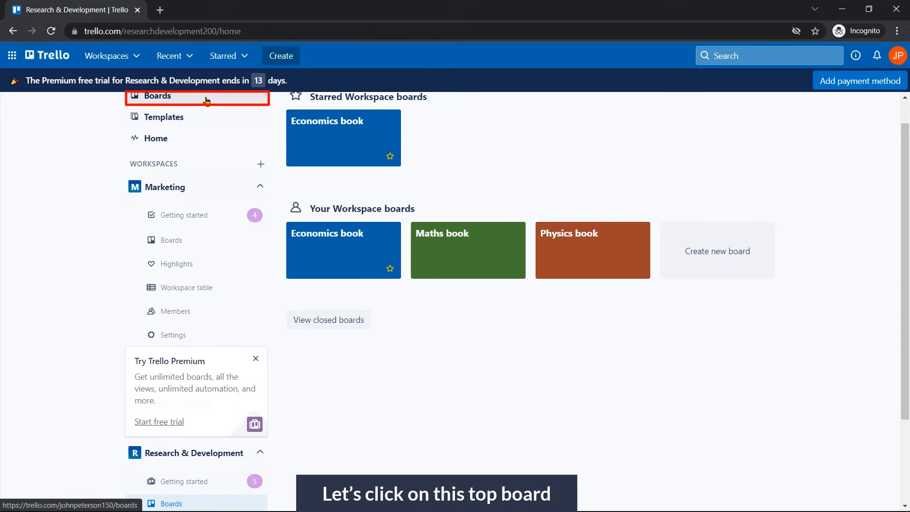
left_click(157, 95)
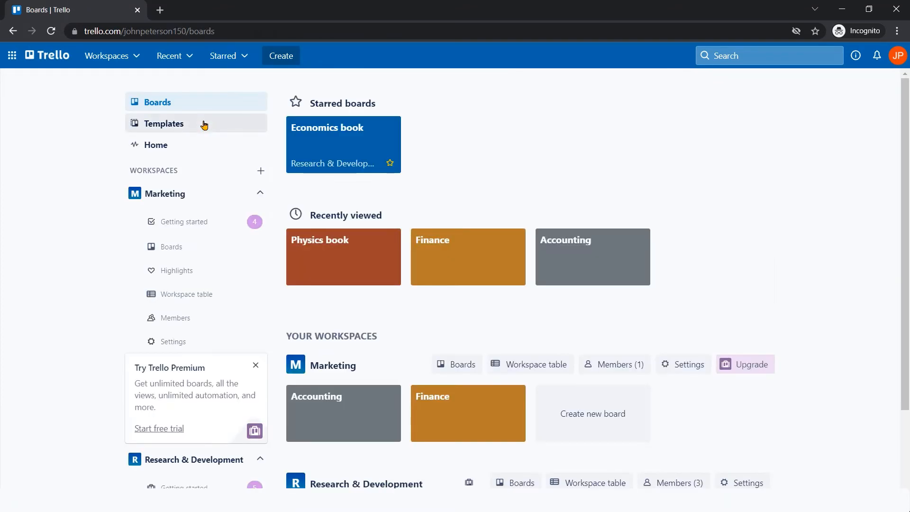
scroll("down", 3)
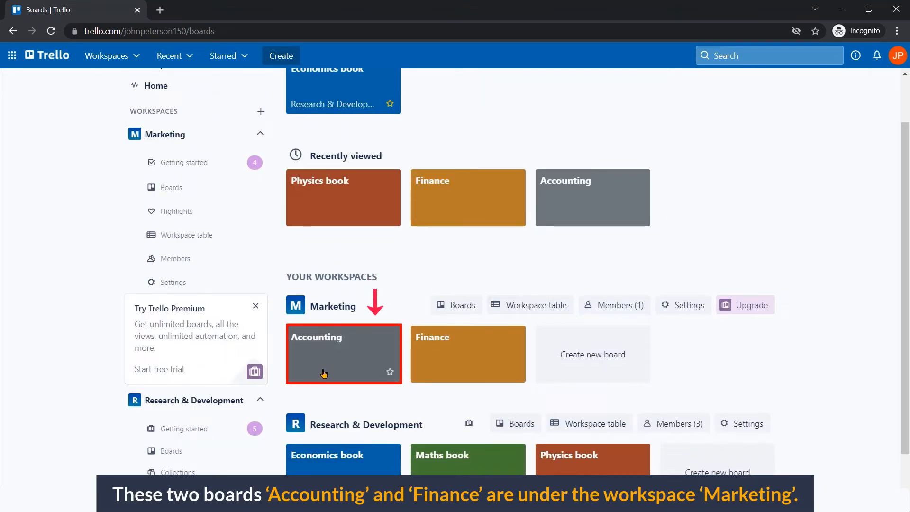
mouse_move(461, 352)
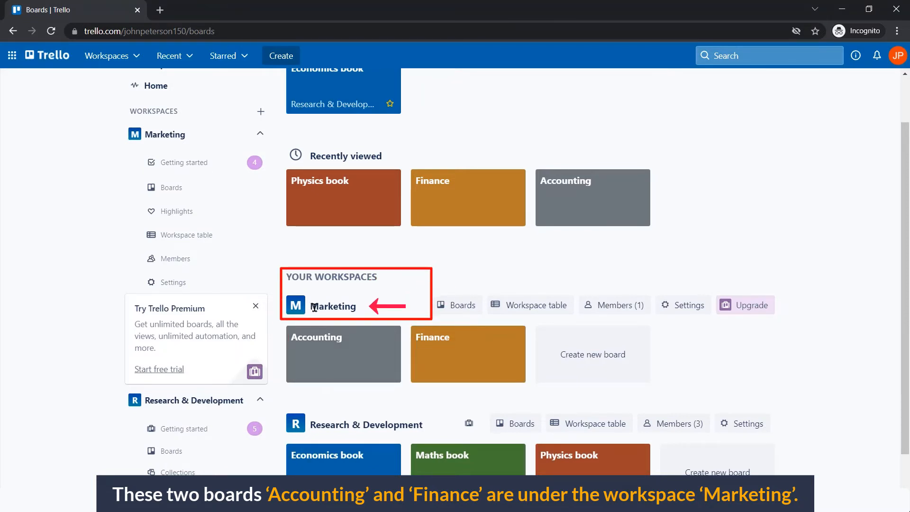
scroll("down", 3)
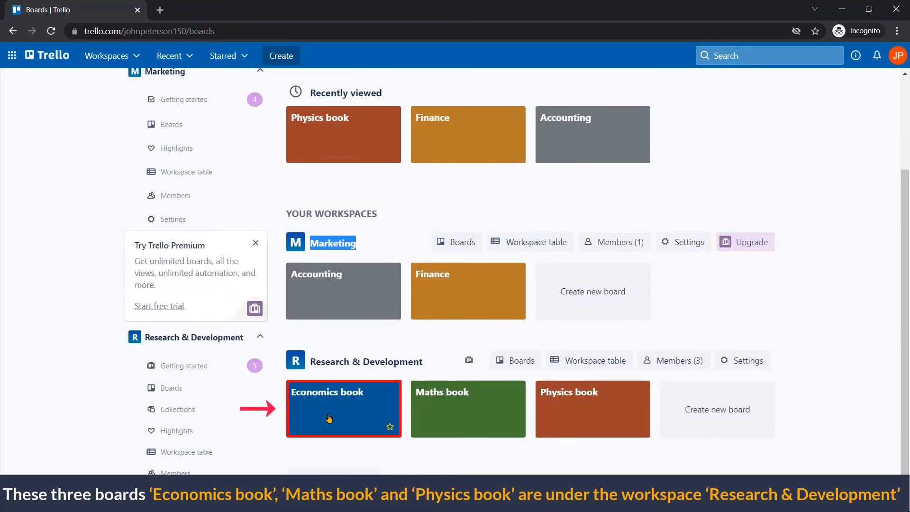
mouse_move(450, 412)
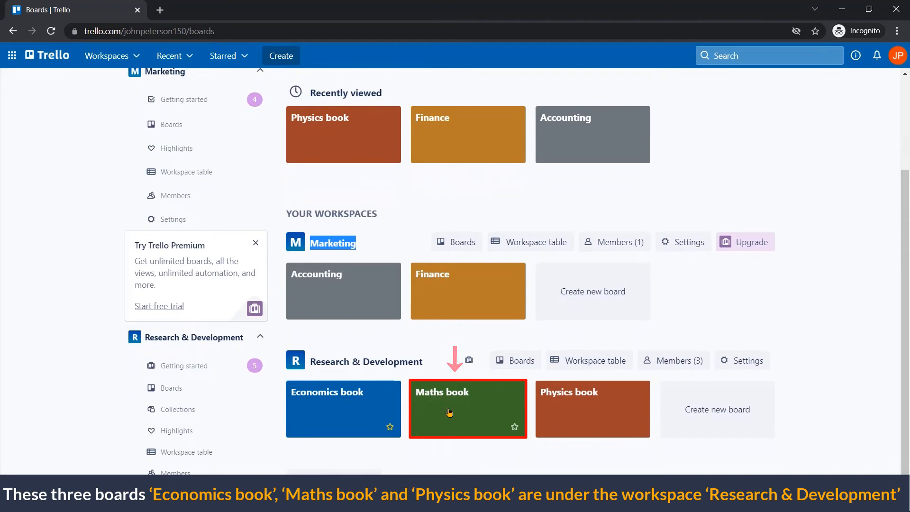
mouse_move(592, 407)
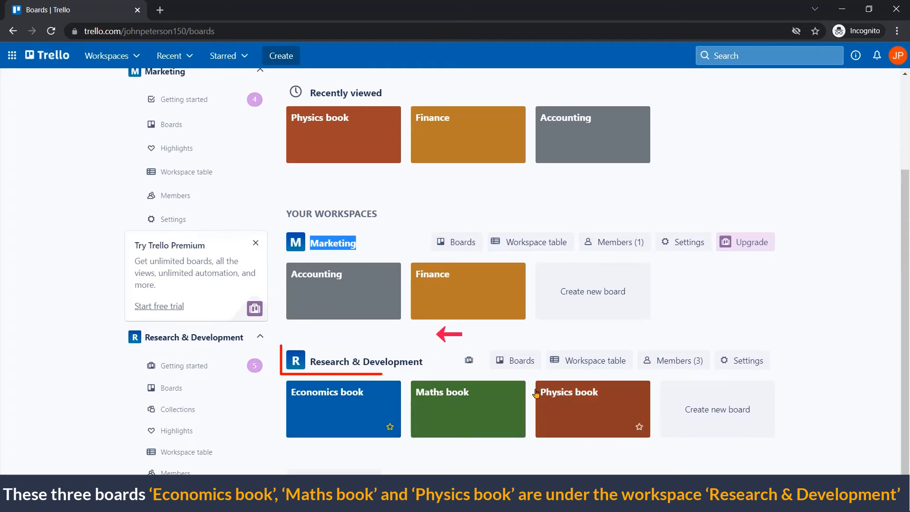
double_click(352, 361)
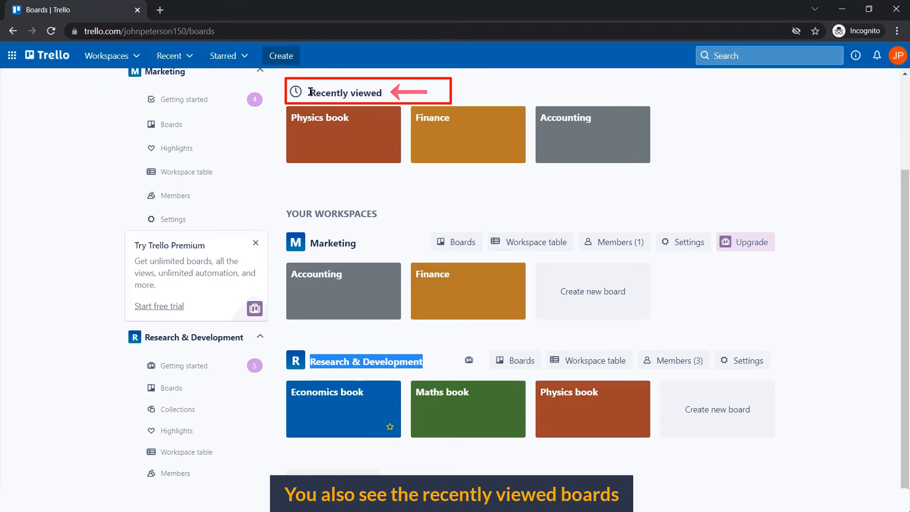
double_click(343, 93)
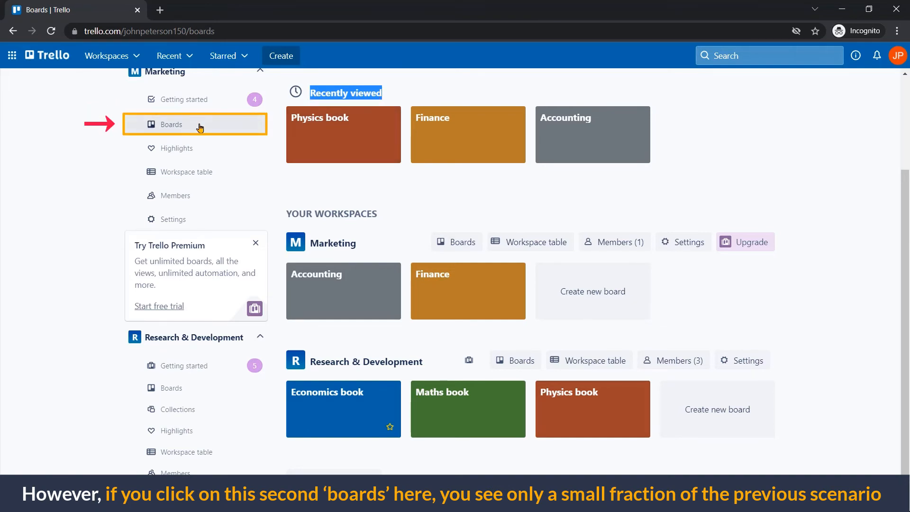
Step: Open the Marketing workspace's Boards page and scroll to the Accounting and Finance boards
left_click(171, 125)
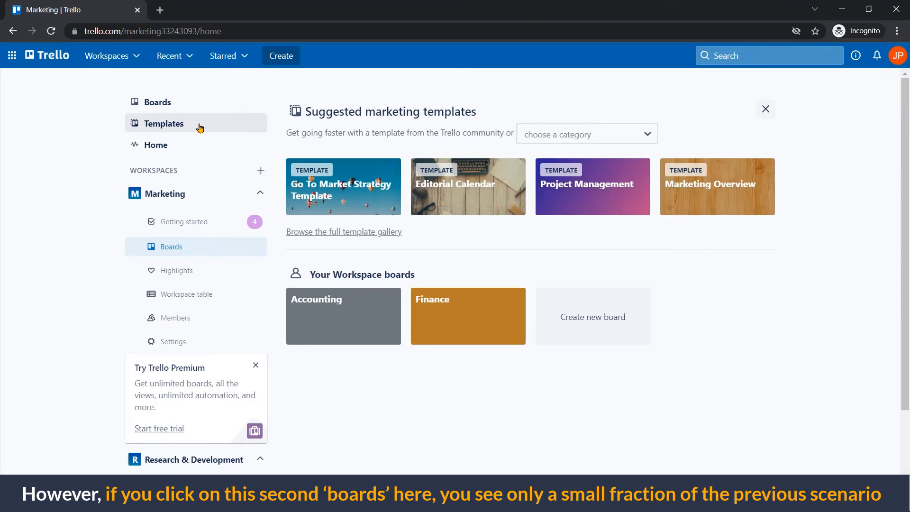
mouse_move(535, 96)
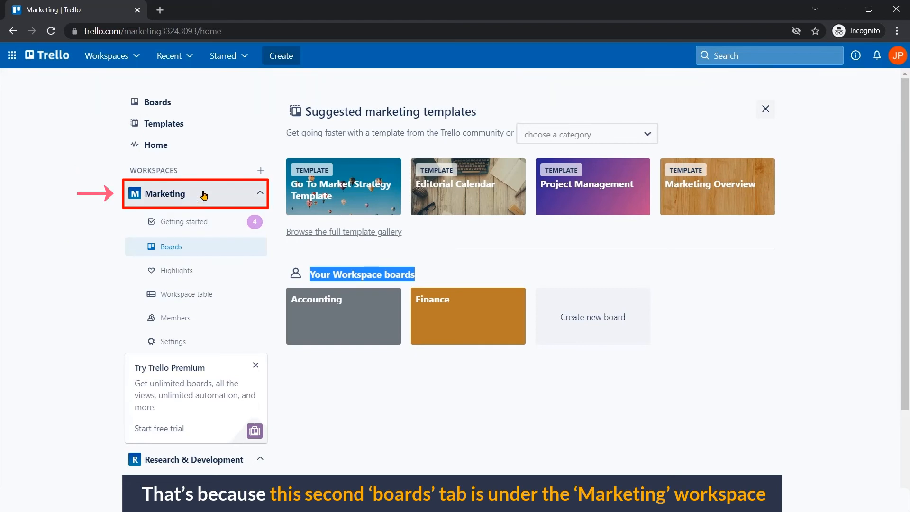
scroll("down", 3)
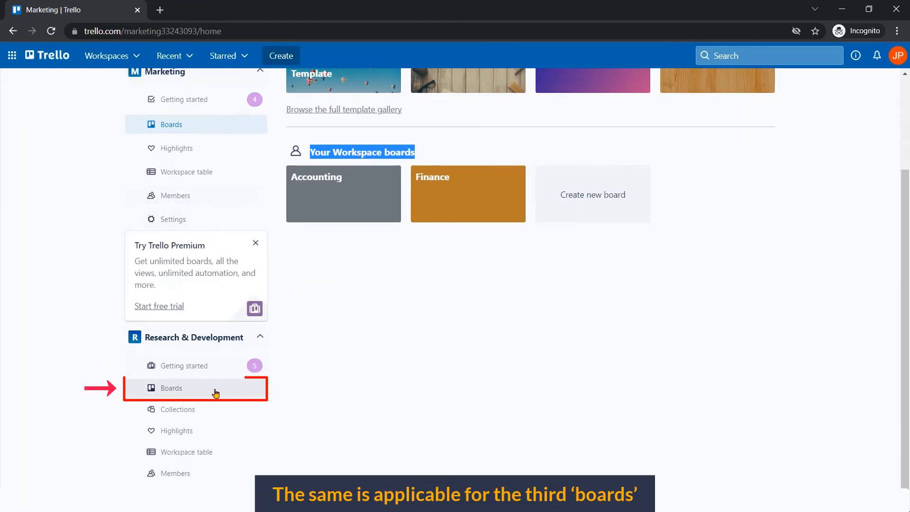
mouse_move(224, 389)
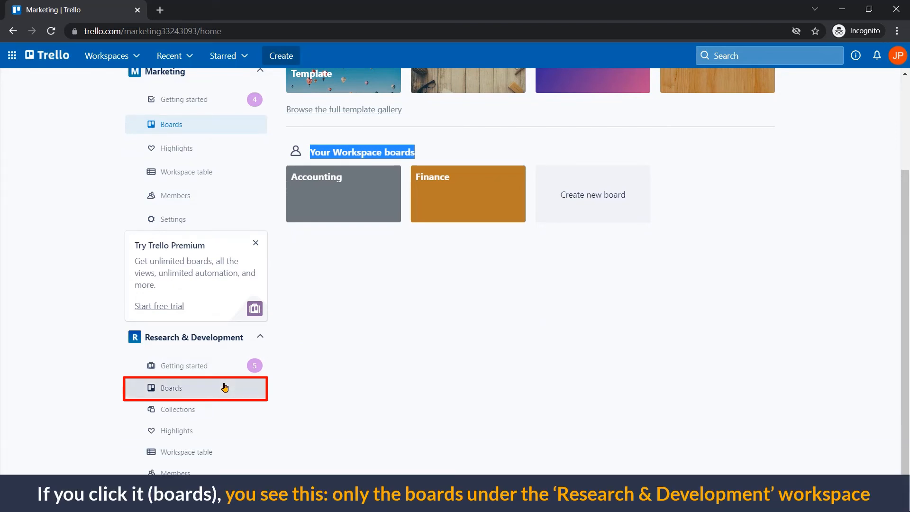
Step: Open Research & Development's Boards page and scroll through its Economics, Maths and Physics boards
left_click(171, 388)
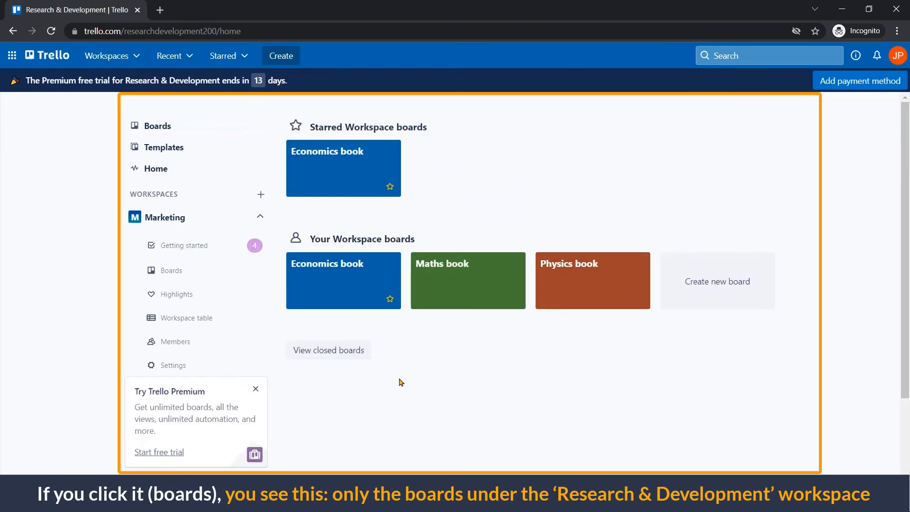
scroll("down", 3)
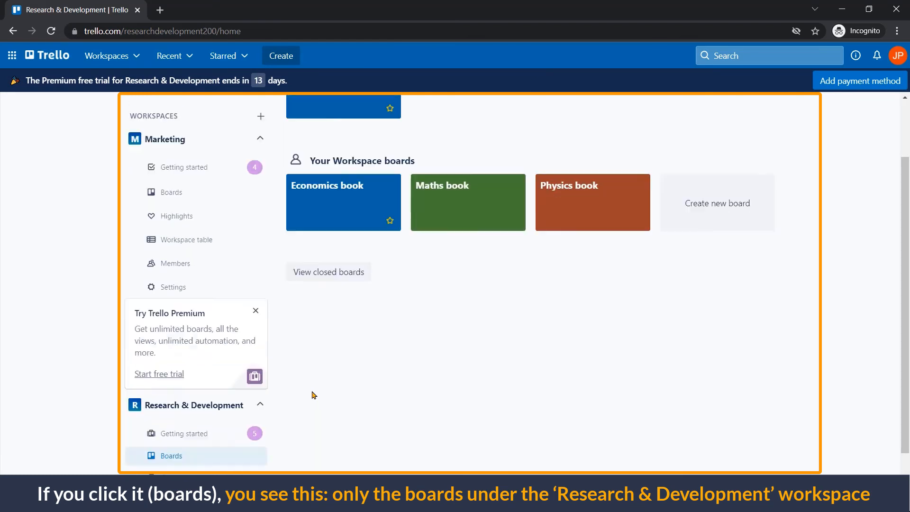
scroll("down", 3)
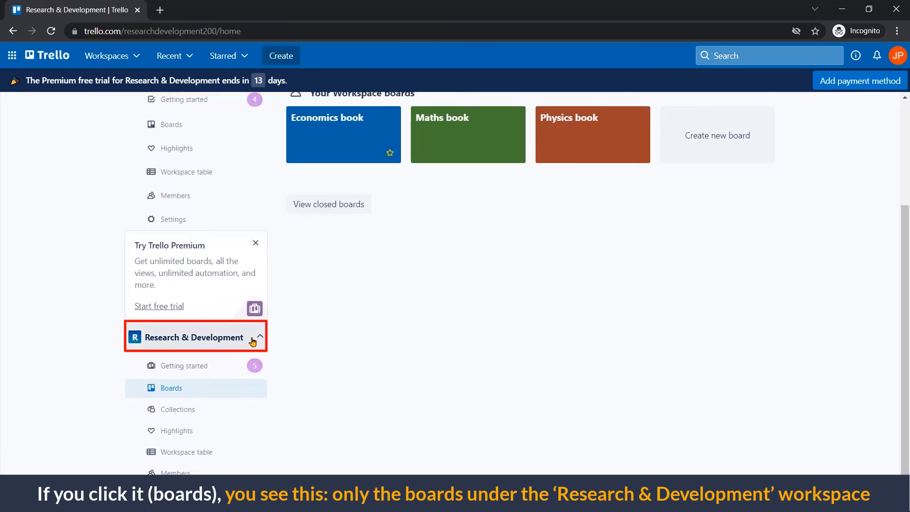
scroll("up", 3)
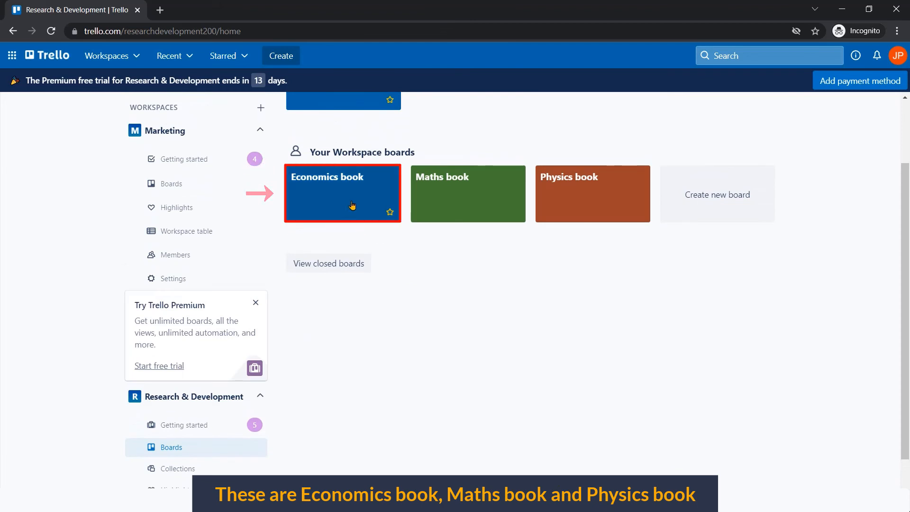
mouse_move(468, 197)
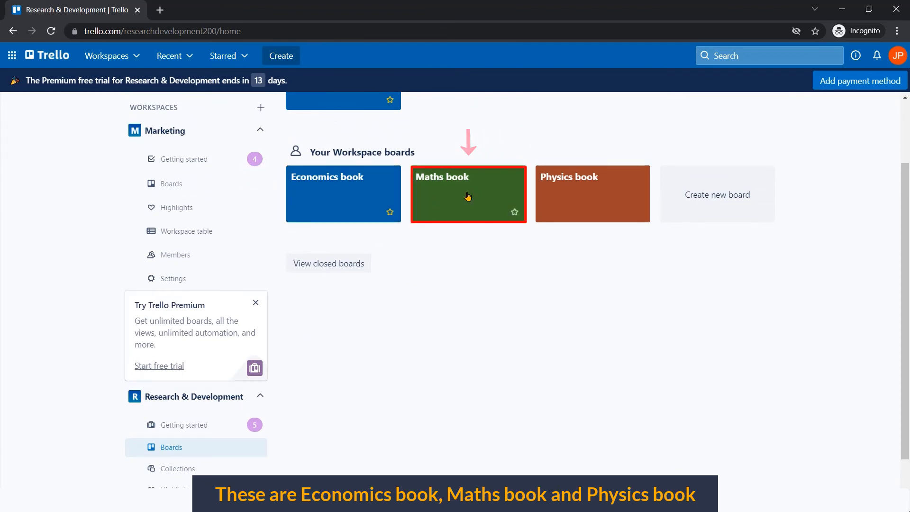
mouse_move(605, 191)
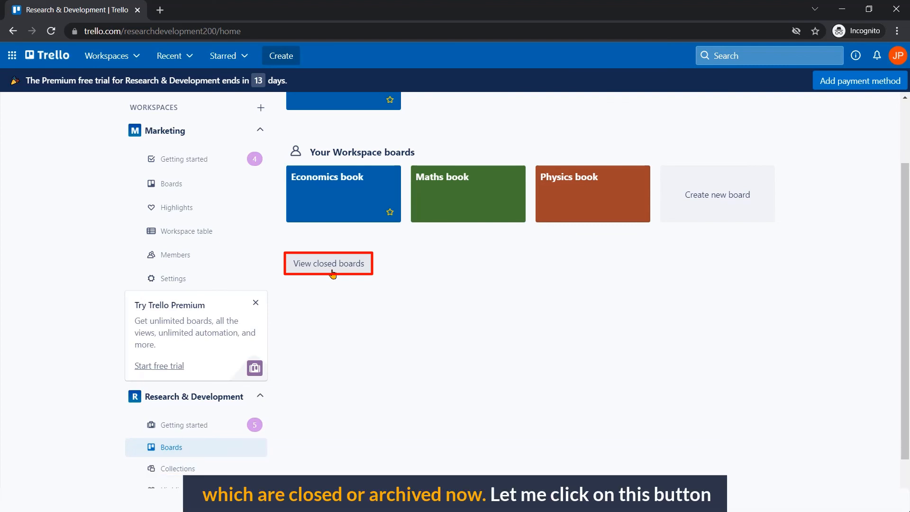
Step: View Research & Development's closed boards, showing the archived Chemistry board
left_click(328, 263)
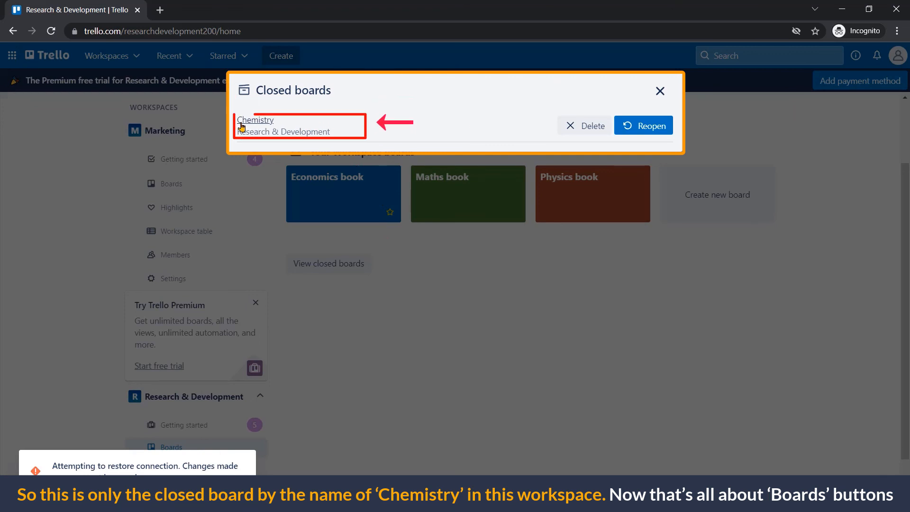
mouse_move(279, 122)
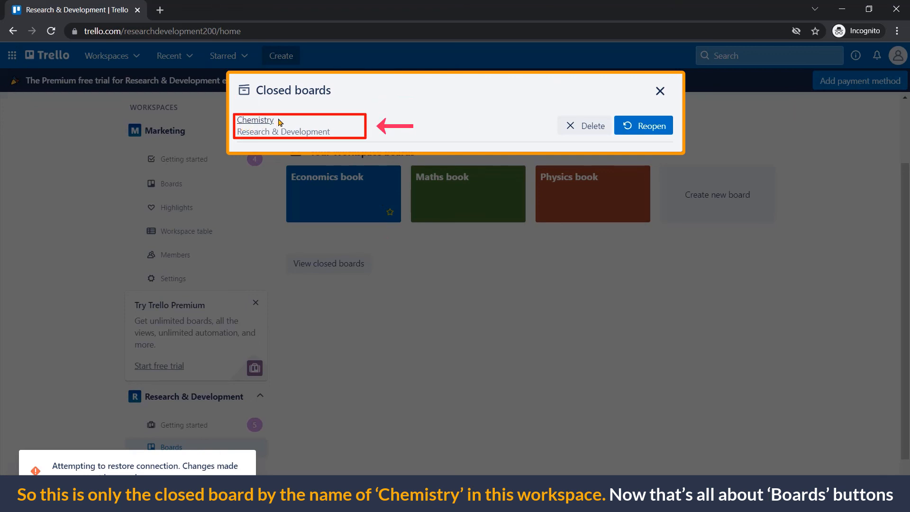
left_click(660, 91)
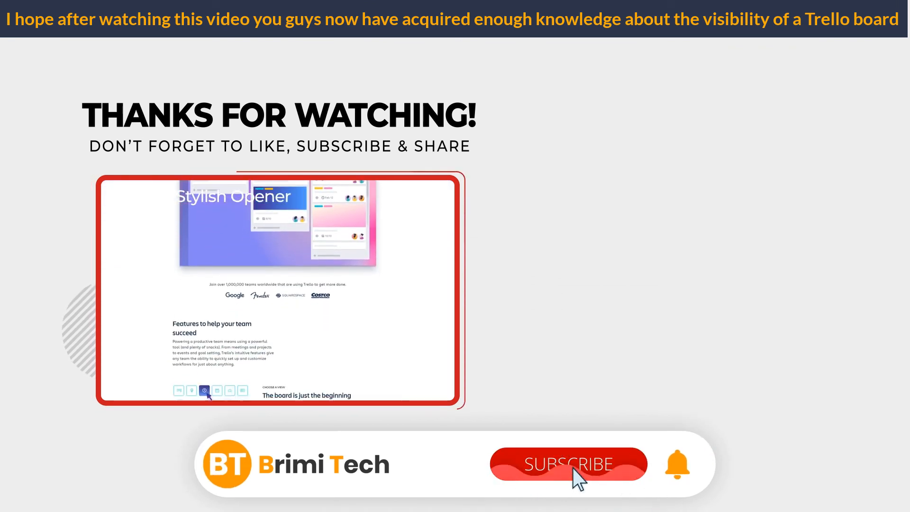
left_click(568, 463)
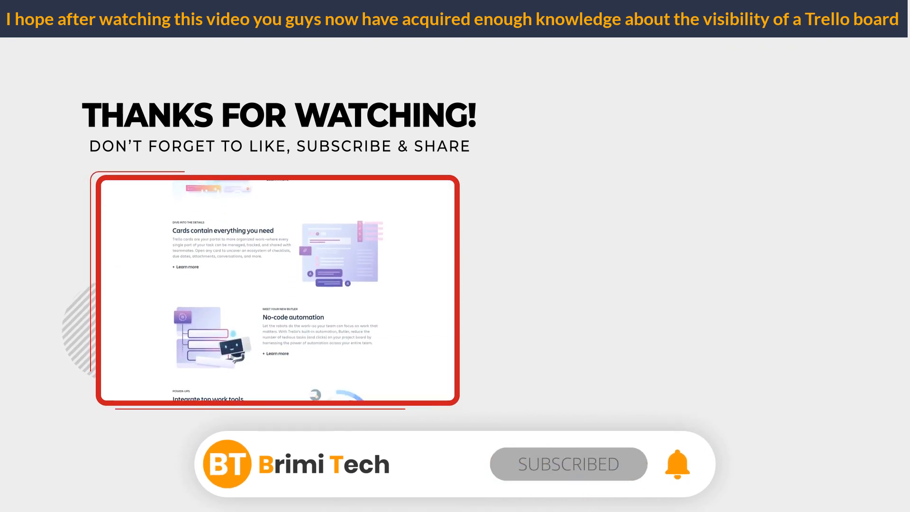